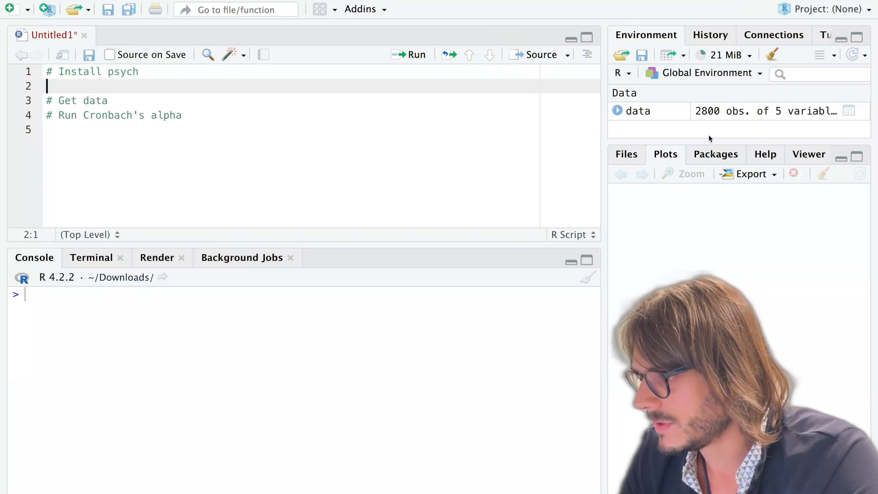
mouse_move(589, 181)
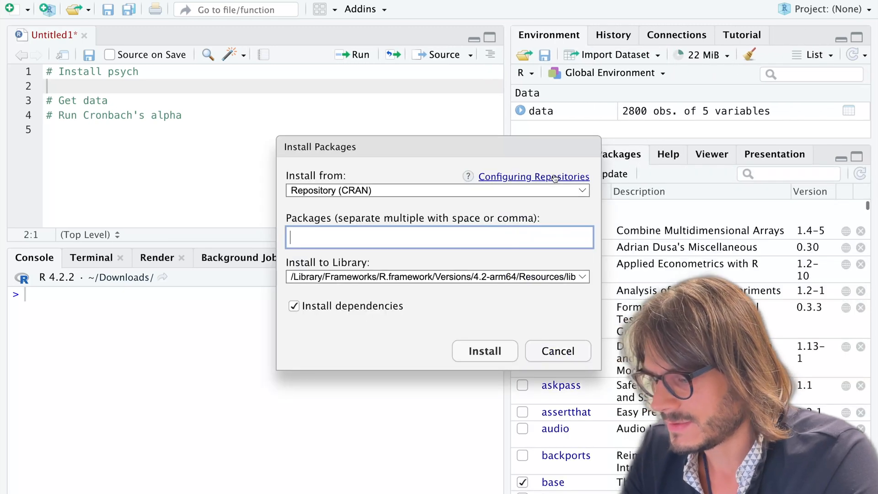
Install the psych package from CRAN via the Install Packages dialog
text(psyc)
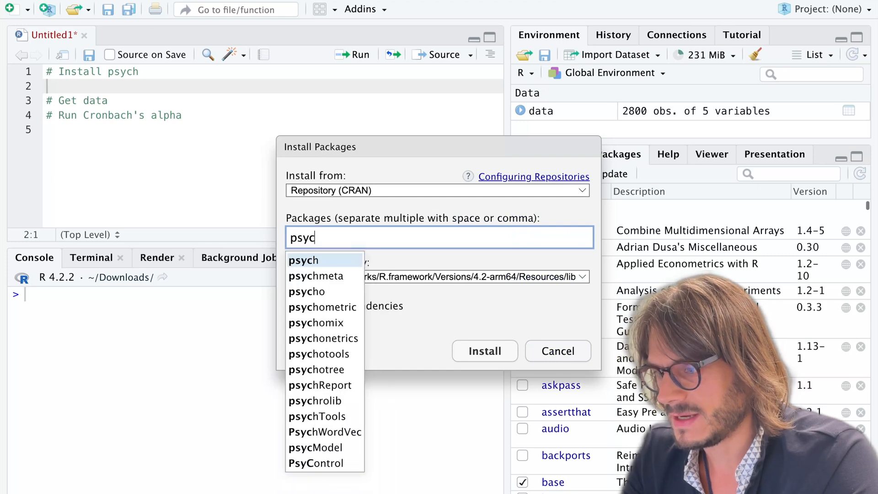
text(h)
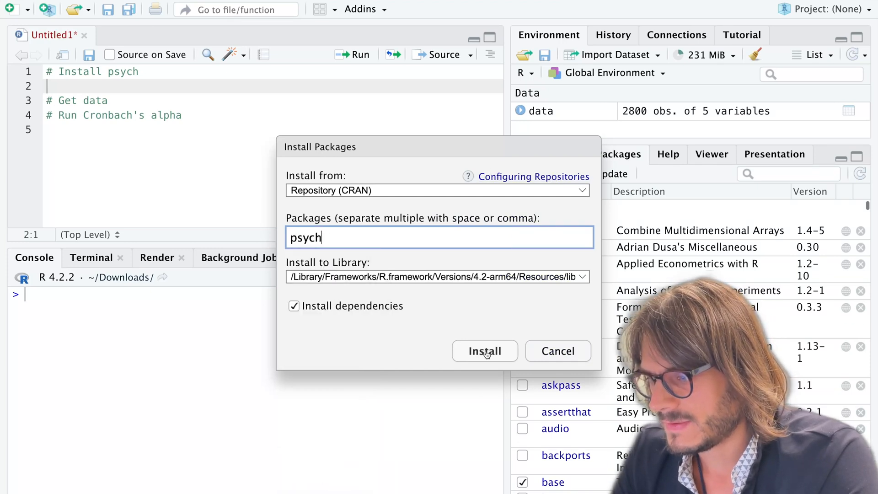
click(483, 351)
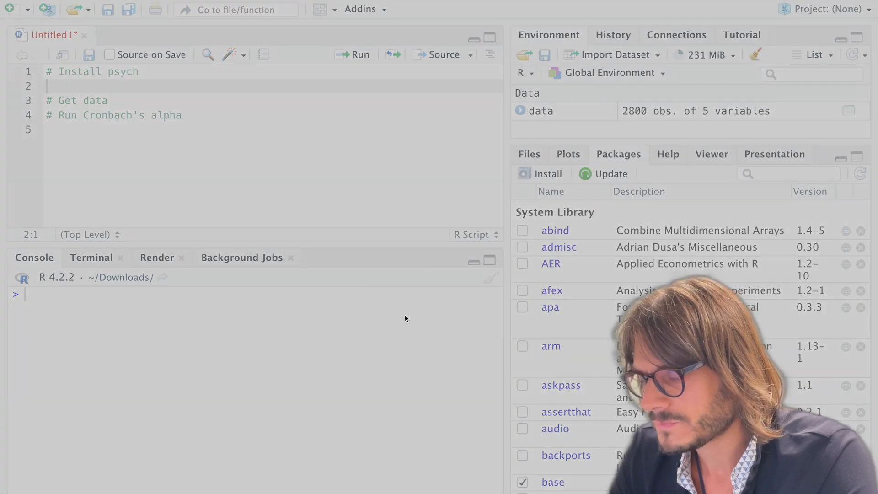
mouse_move(408, 282)
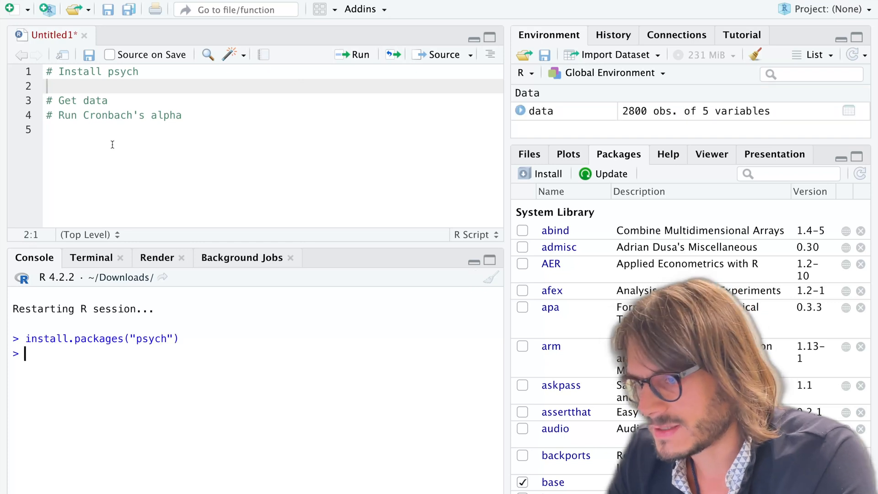
Add library(psych) on script line 2 and run it in the console
text(li)
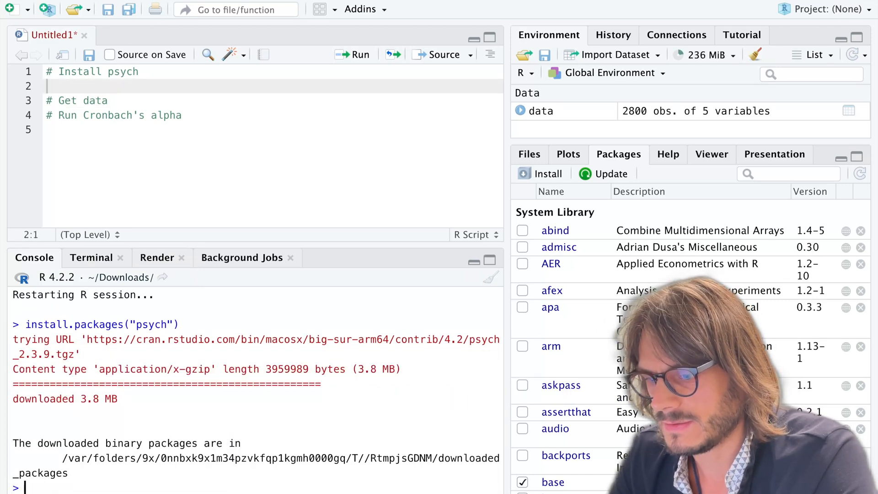
text(library(psych)
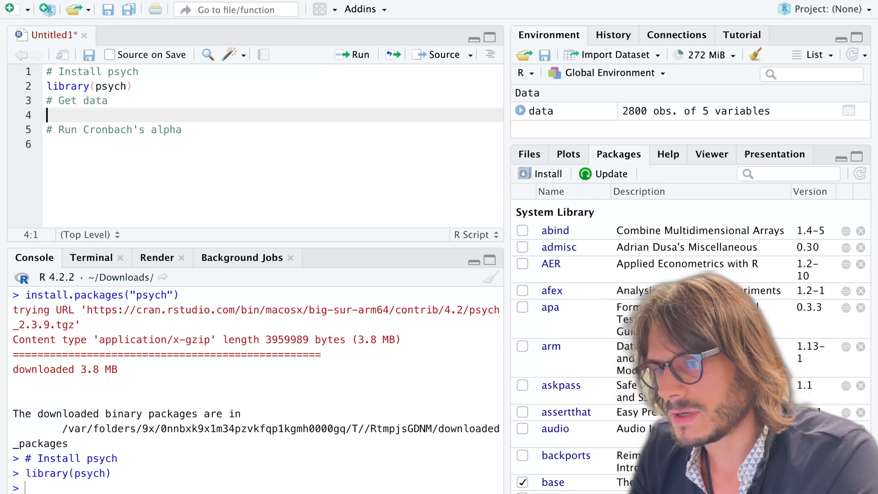
Assign bfi to data on line 4, run it, and open data from Environment
text(data)
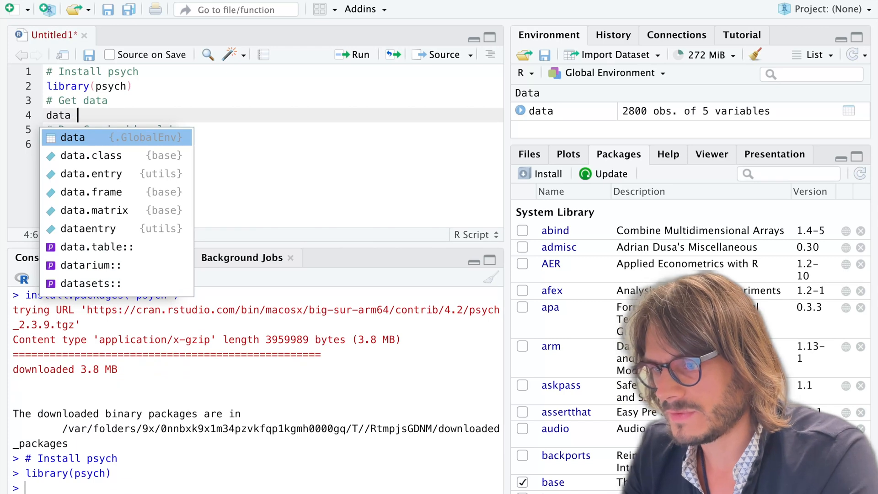
text(<-)
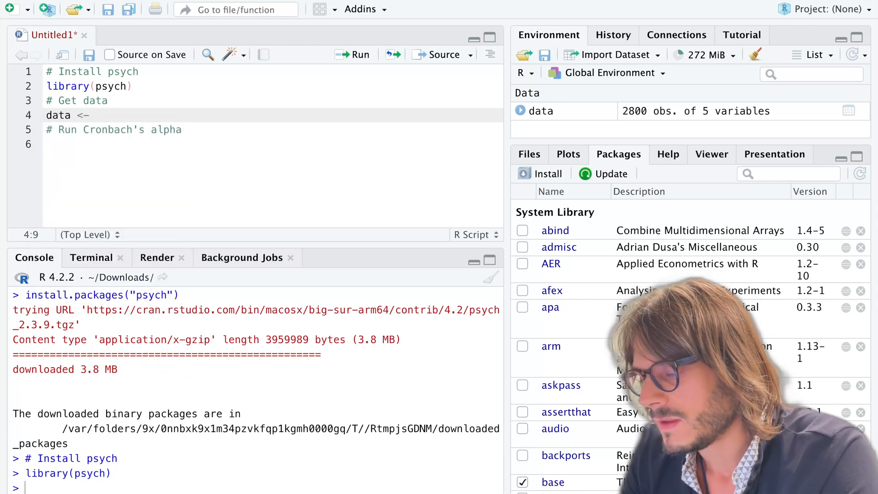
text(bfi)
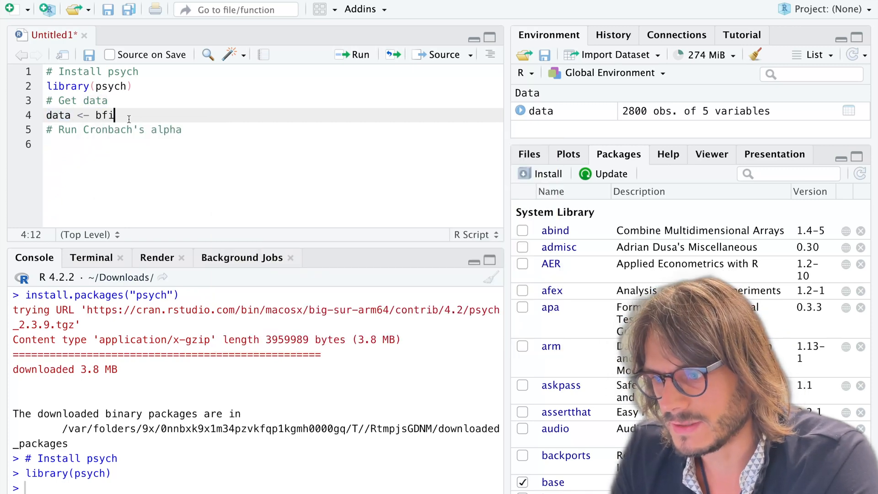
double_click(104, 115)
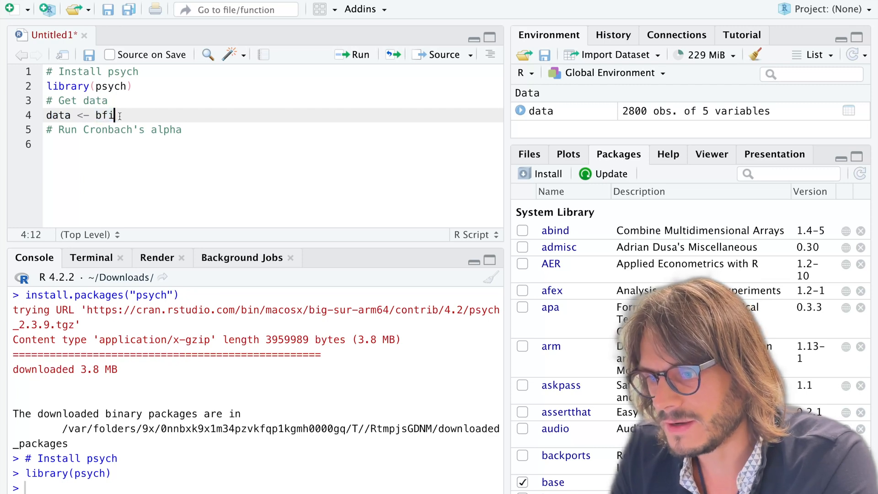
click(352, 54)
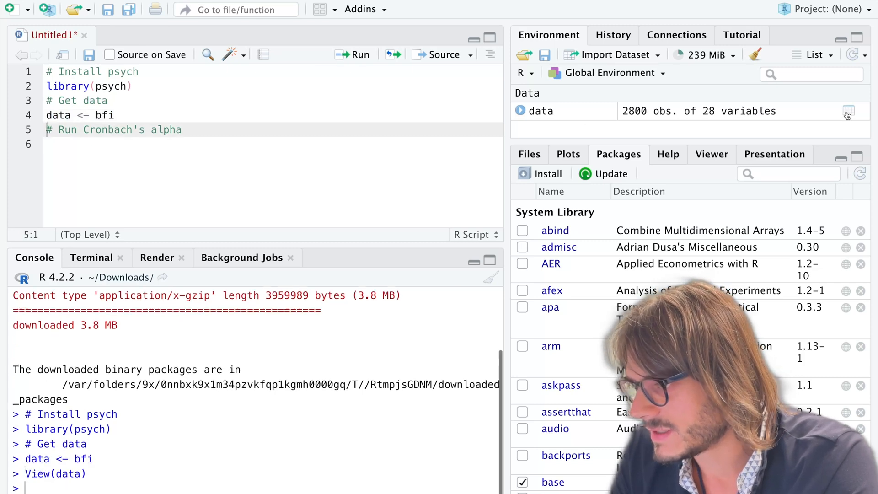
View the contents of the bfi data table in the viewer tab
click(849, 111)
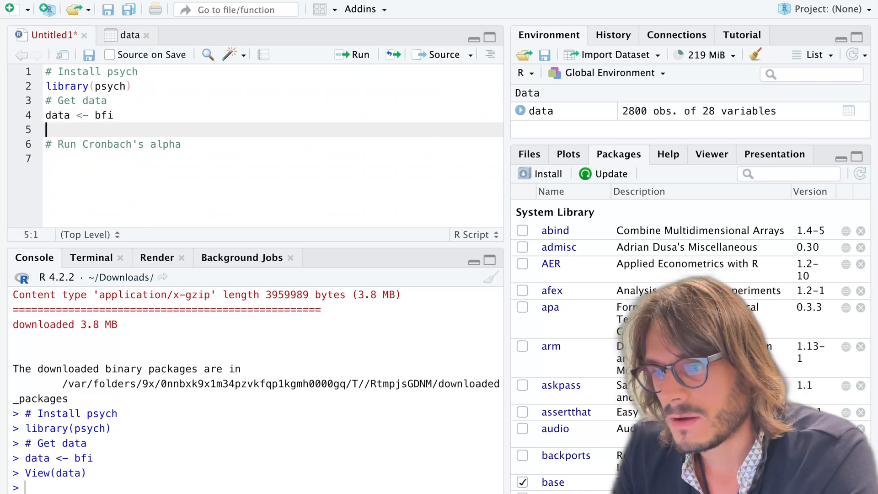
Write data <- bfi[,1:5] on line 5 and run it, leaving 5 variables
text(data <-)
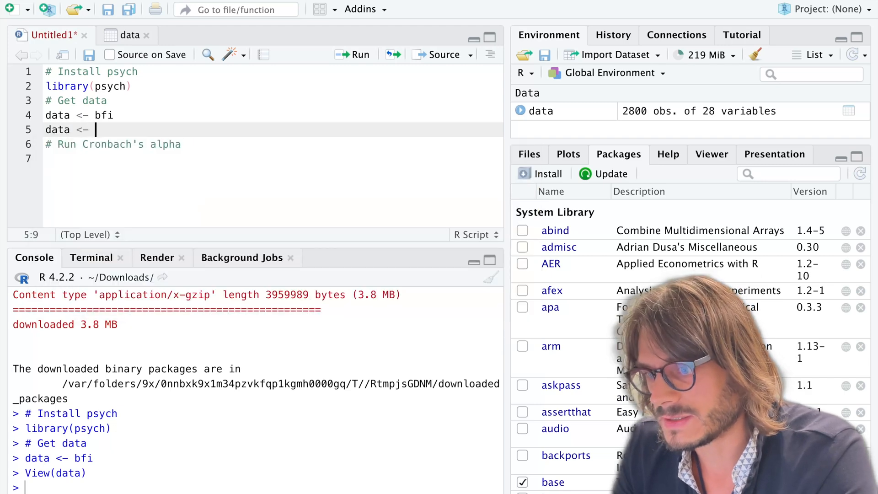
text(bfi)
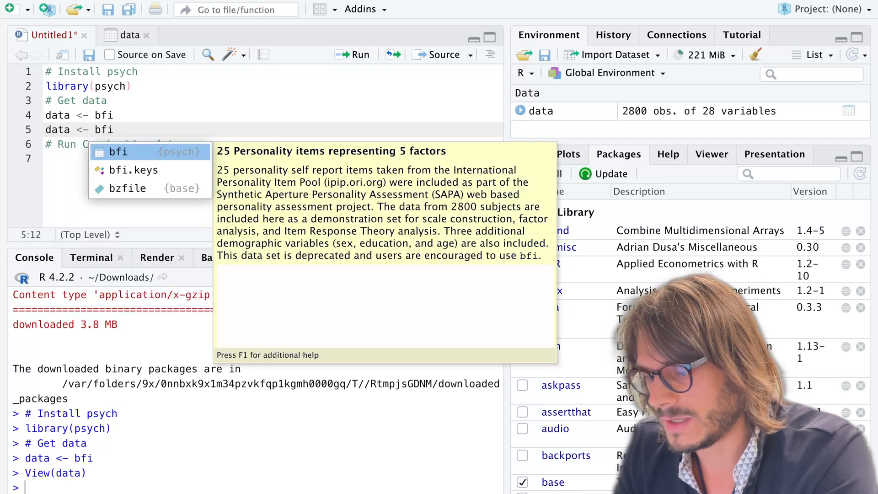
text([])
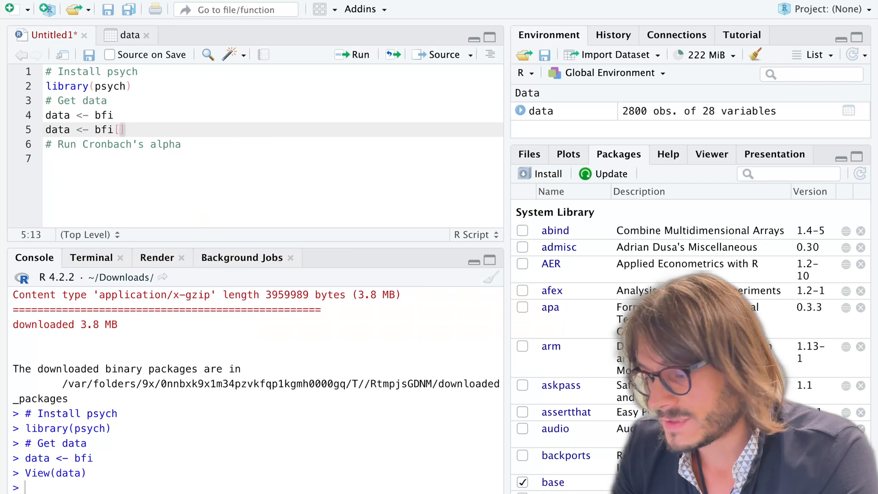
text(,)
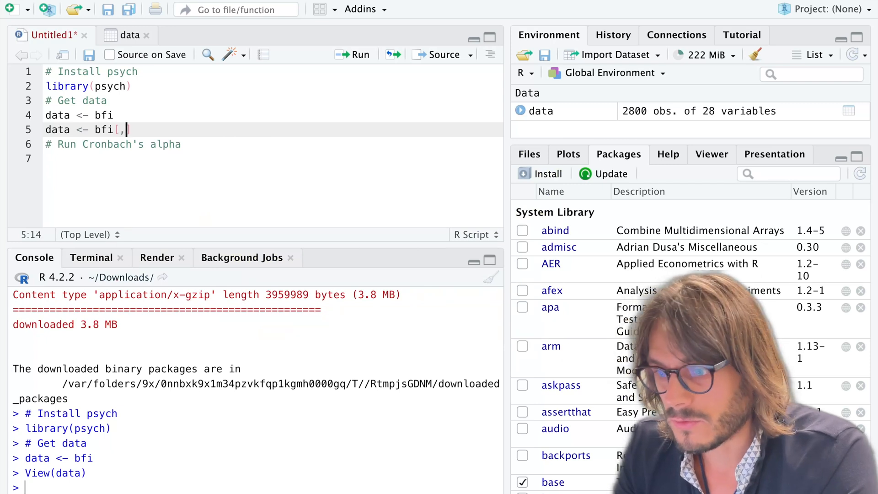
text(1:)
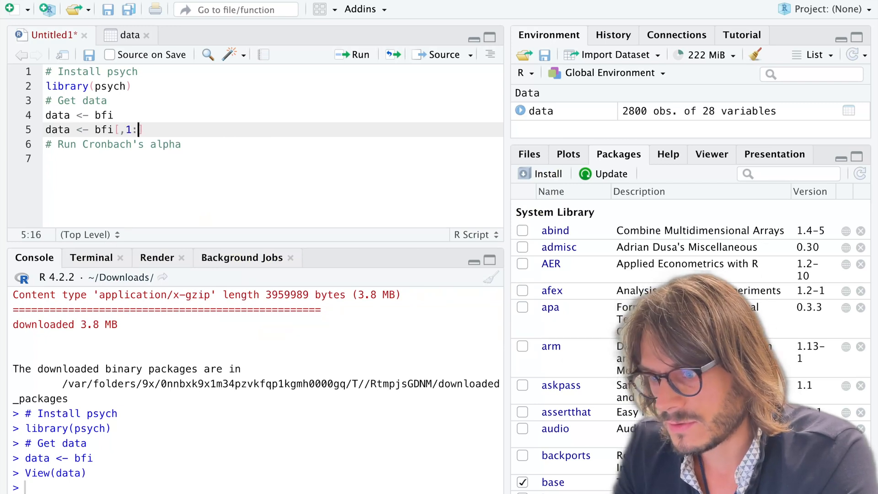
text(5])
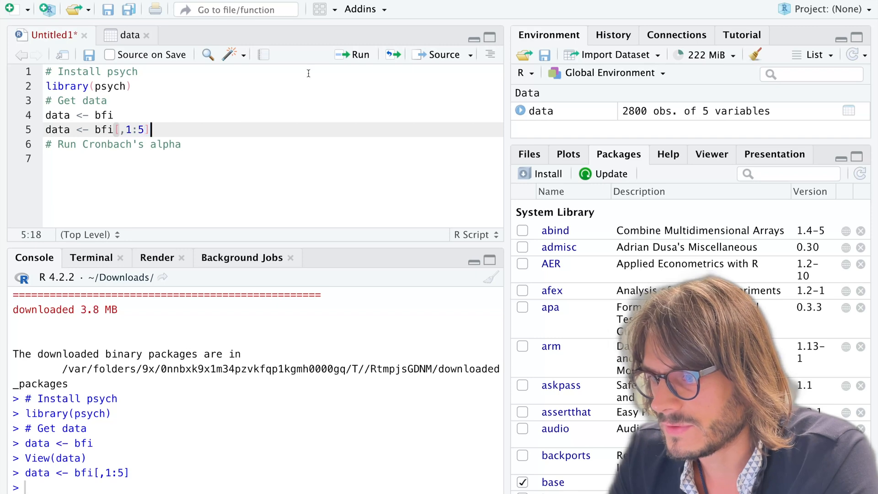
key(Return)
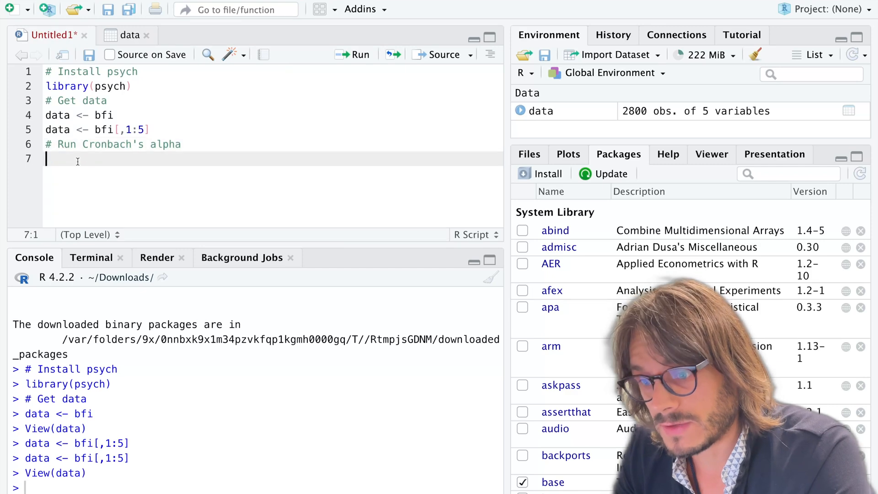
Type alpha(data, on line 7 under the Cronbach's alpha comment
text(alpha()
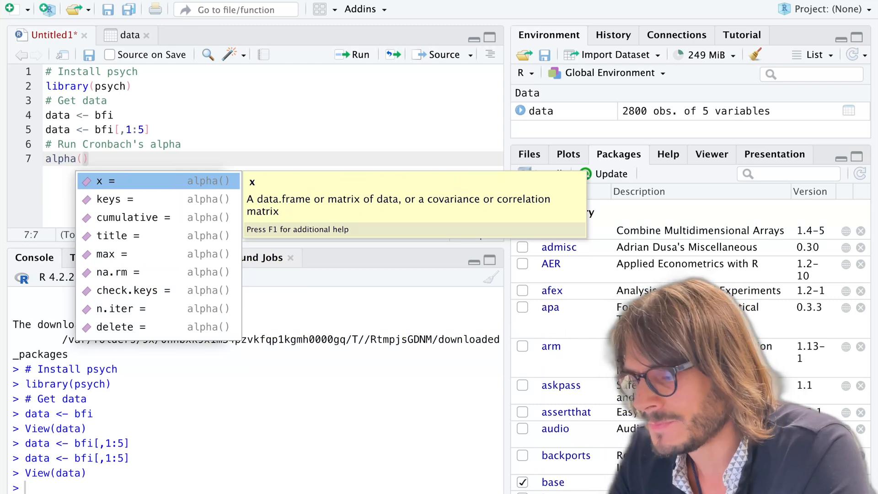
text(data)
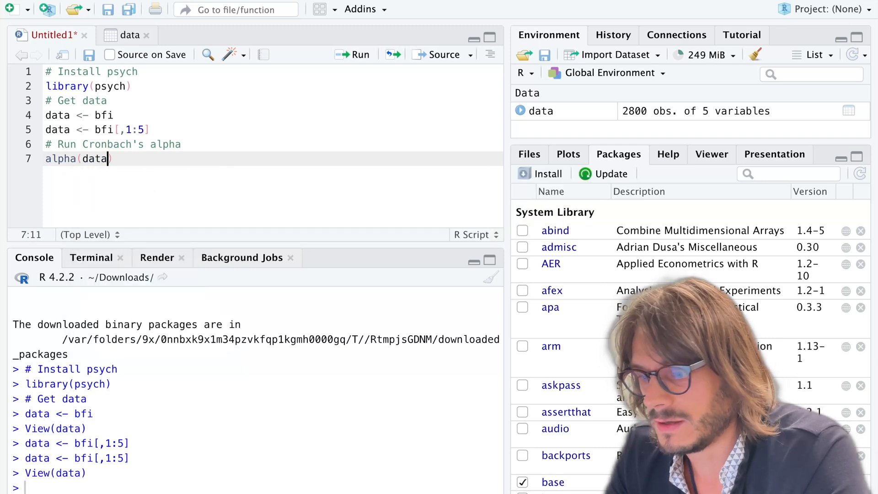
text(,)
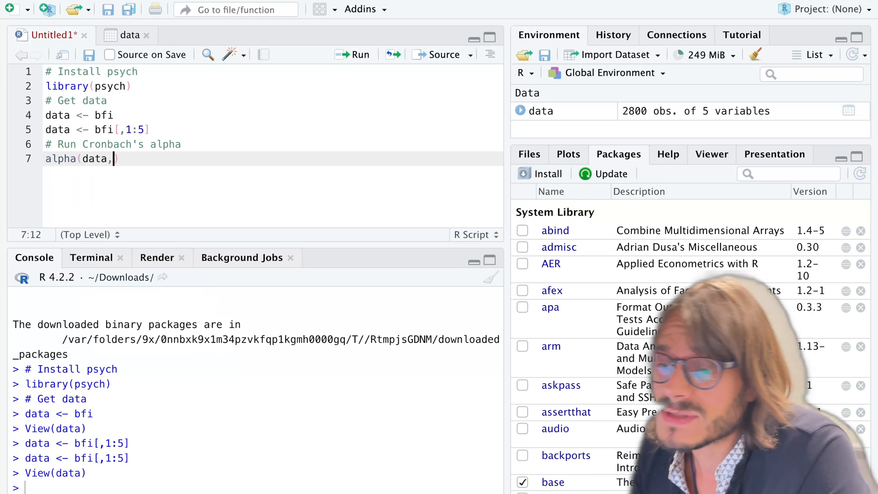
Remove the stray comma, run alpha(data), and scroll to the negative-correlation warning
key(BackSpace)
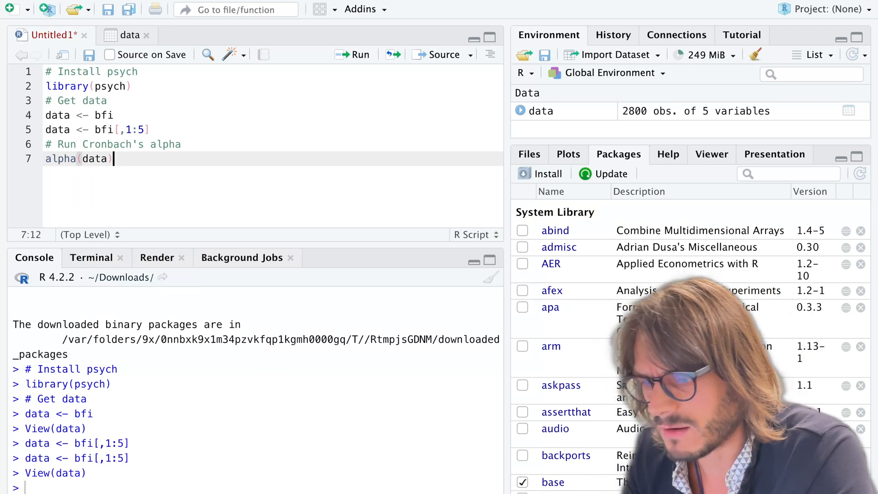
key(Enter)
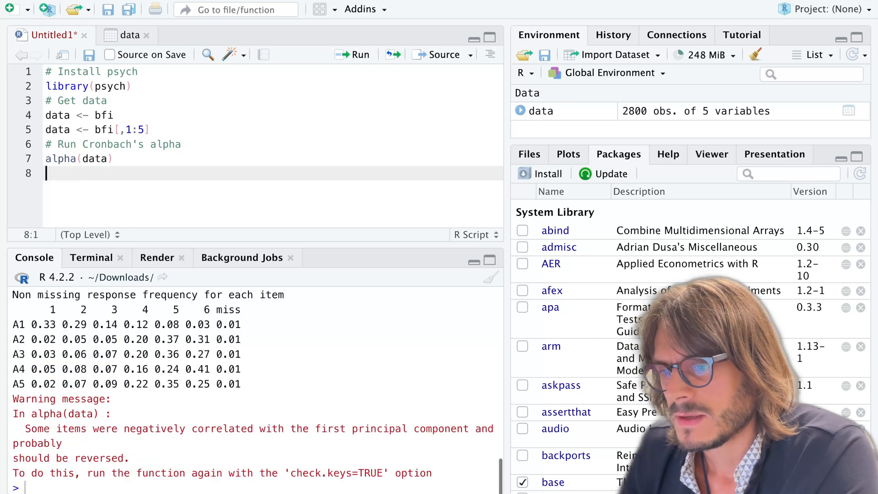
click(352, 54)
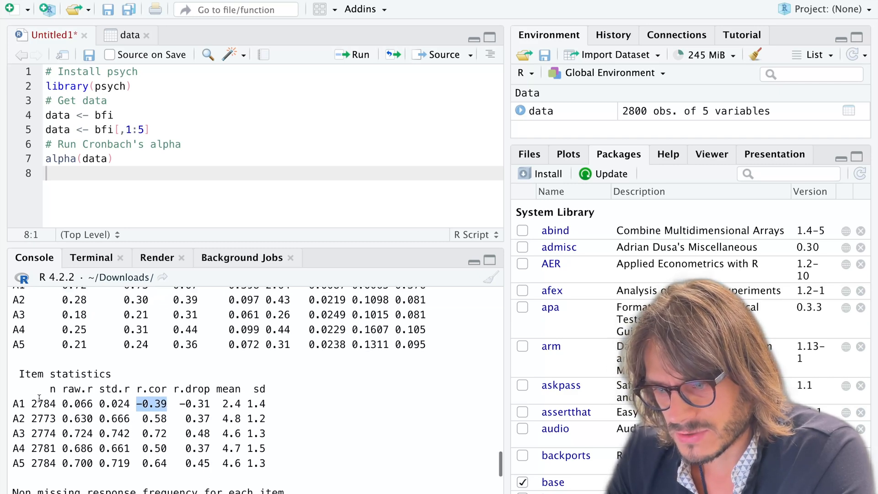
scroll(down, 3)
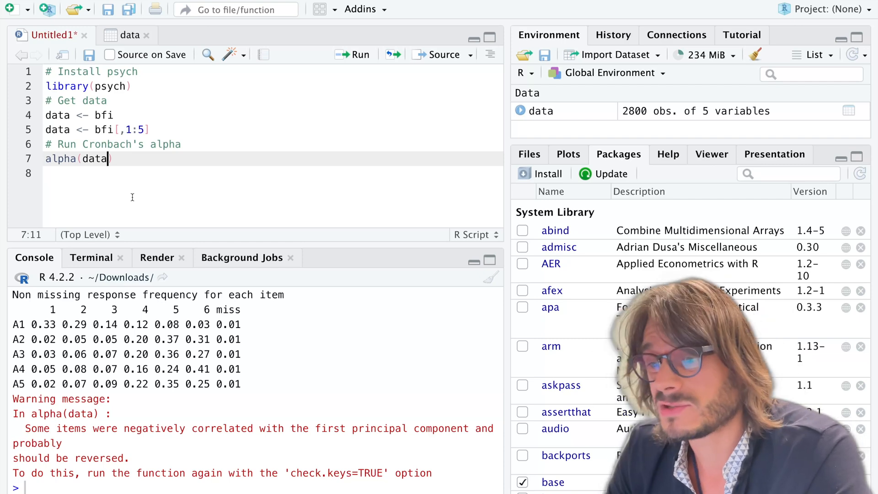
Add check.keys = TRUE to the alpha call and rerun it
text(,)
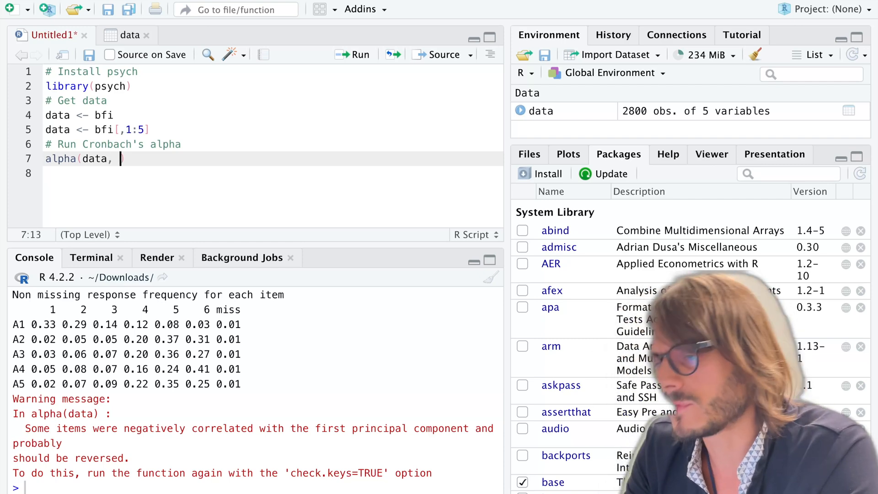
text(chec)
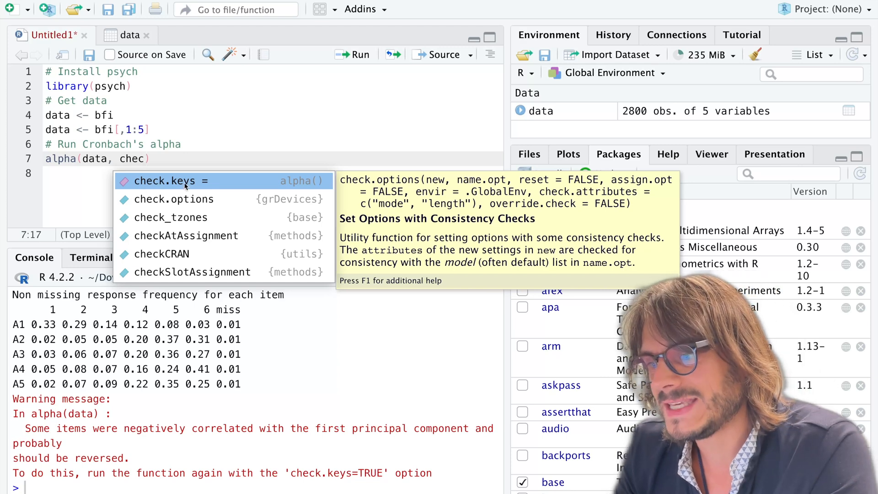
click(165, 181)
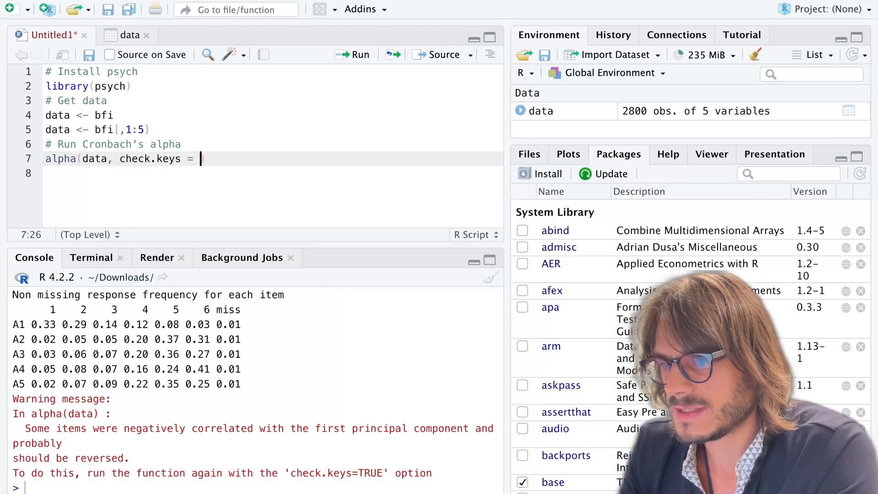
text(TRUE)
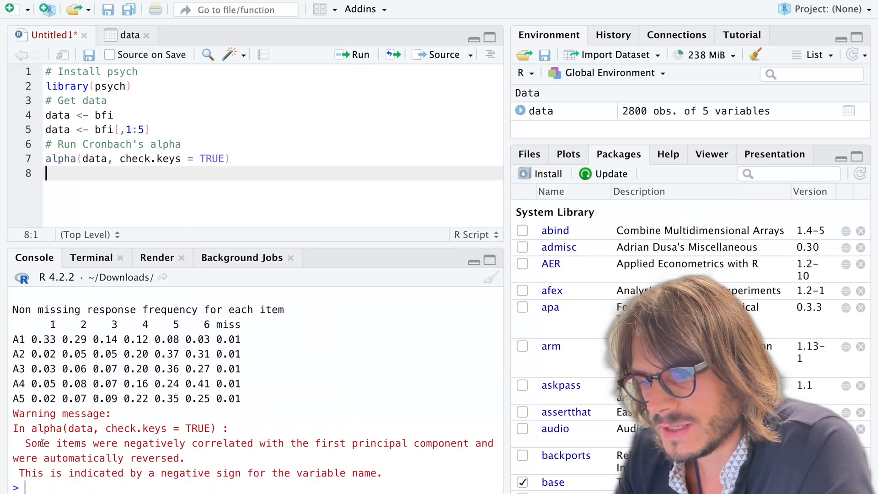
drag(24, 443, 190, 443)
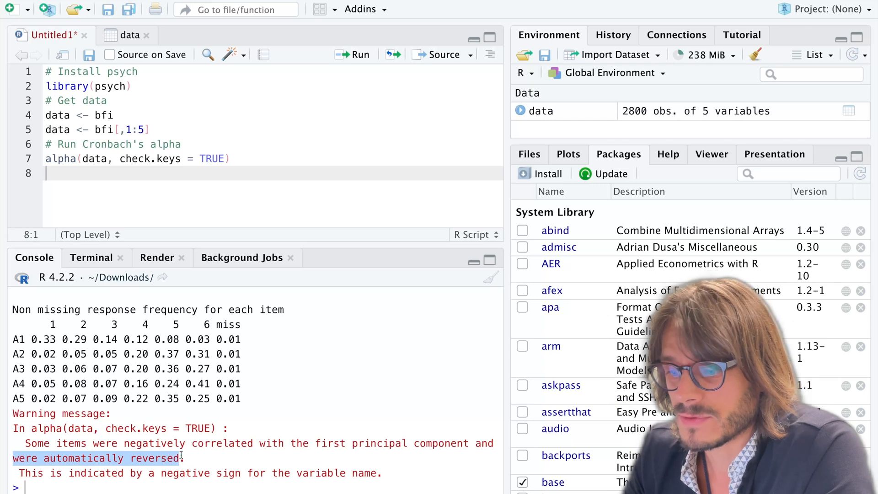
double_click(191, 473)
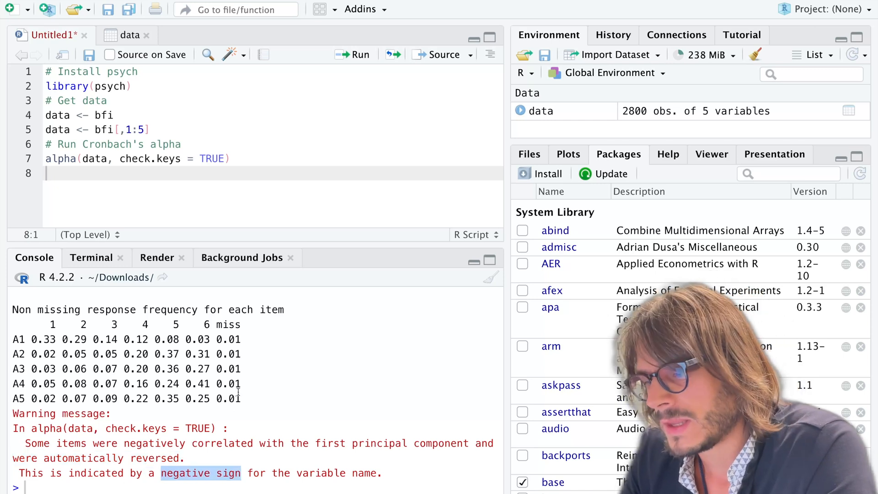
scroll(down, 3)
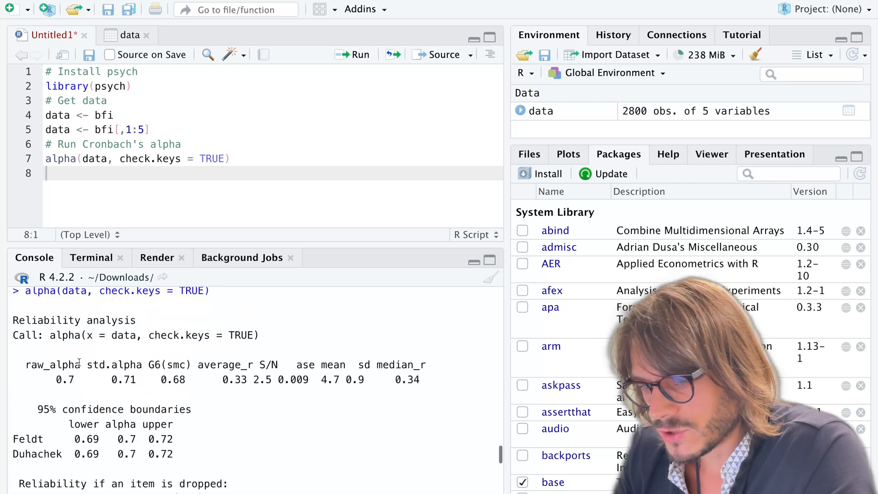
scroll(down, 3)
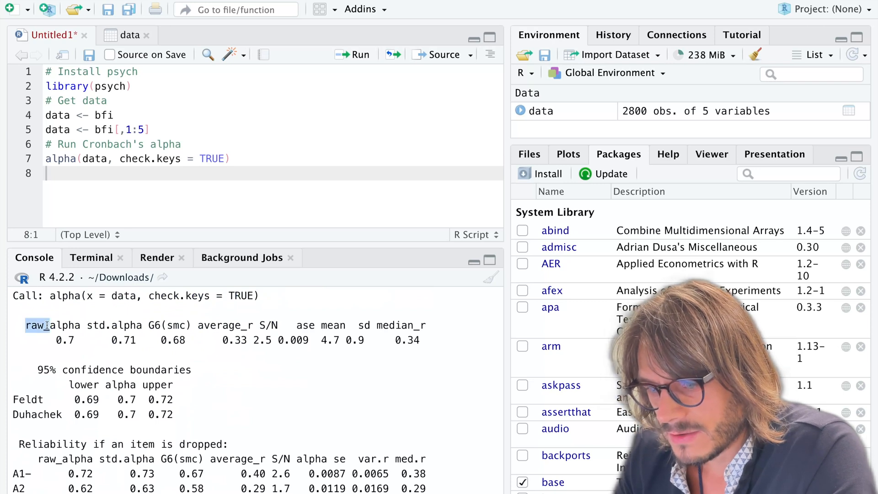
double_click(65, 339)
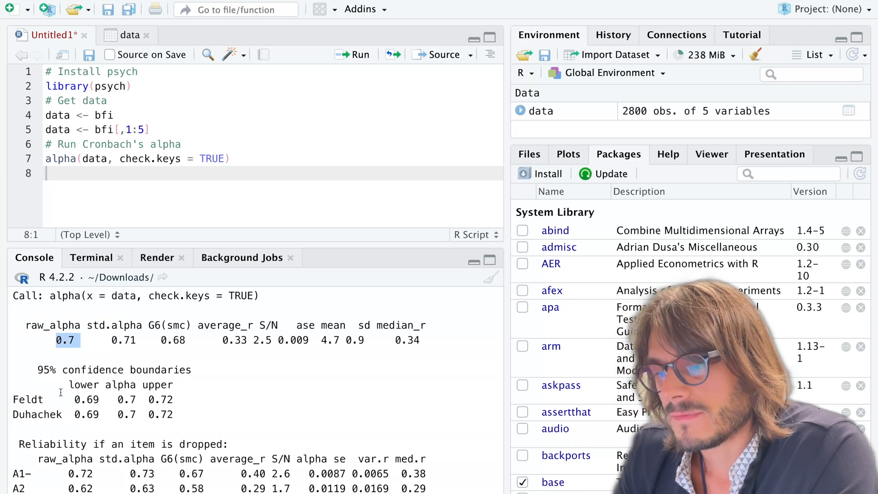
double_click(27, 399)
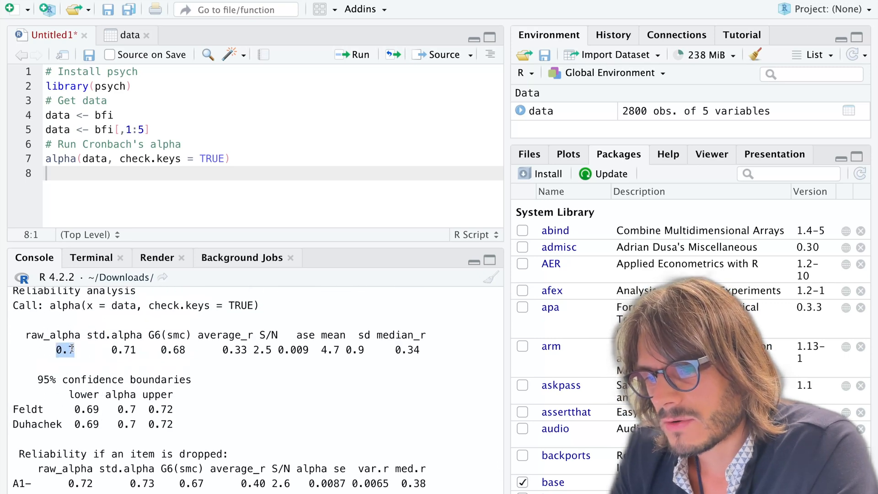
scroll(down, 3)
text(<- )
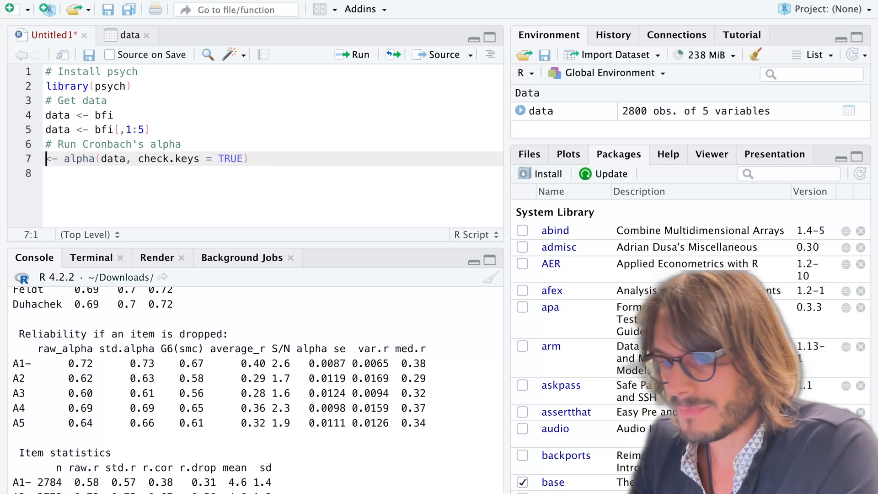
Assign the alpha results to my_alpha_object and view it, showing raw_alpha 0.7030184
text(a)
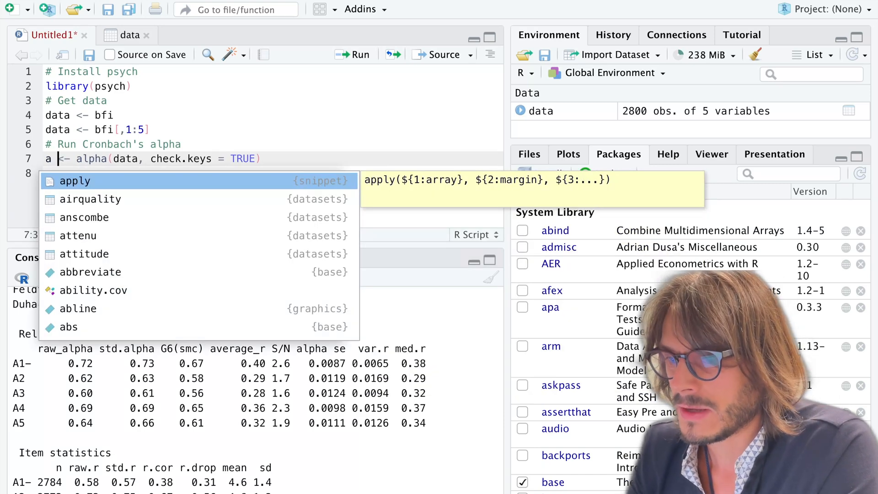
text(my_)
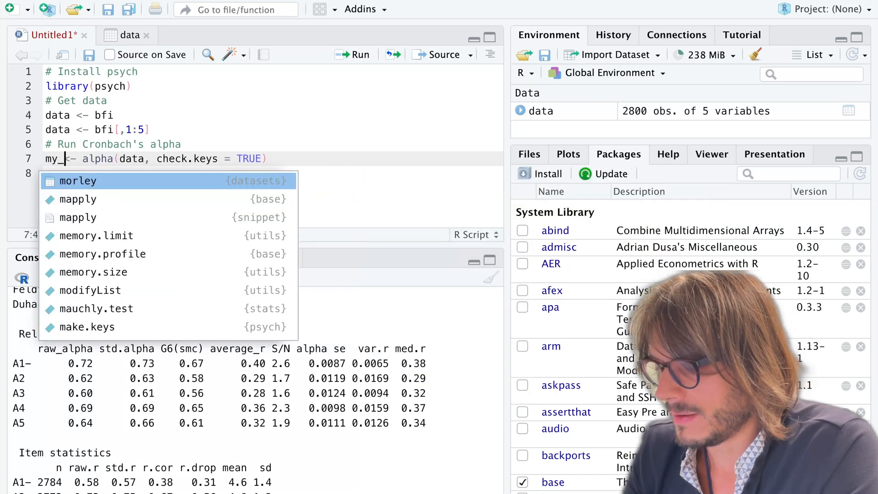
text(alpha)
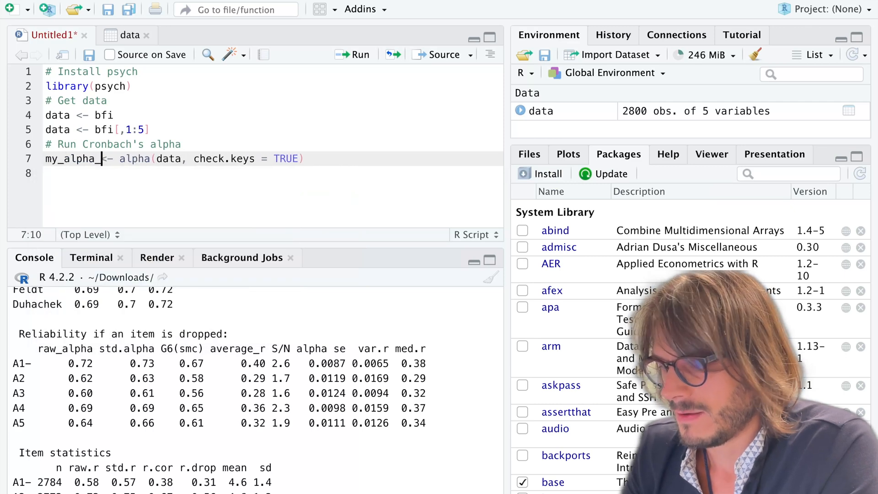
text(_object)
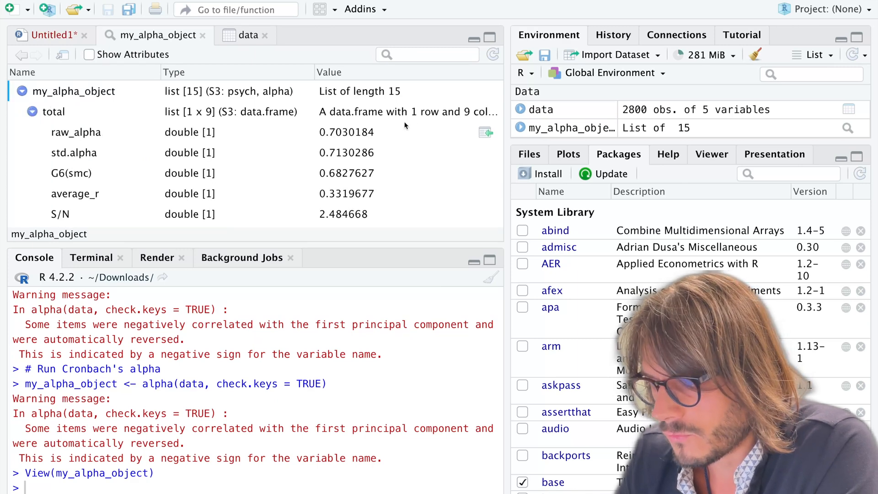
Print my_alpha_object[["total"]][["raw_alpha"]] in the console and highlight 0.7030184
text(my_alpha_object[["total"]][["raw_alpha"]])
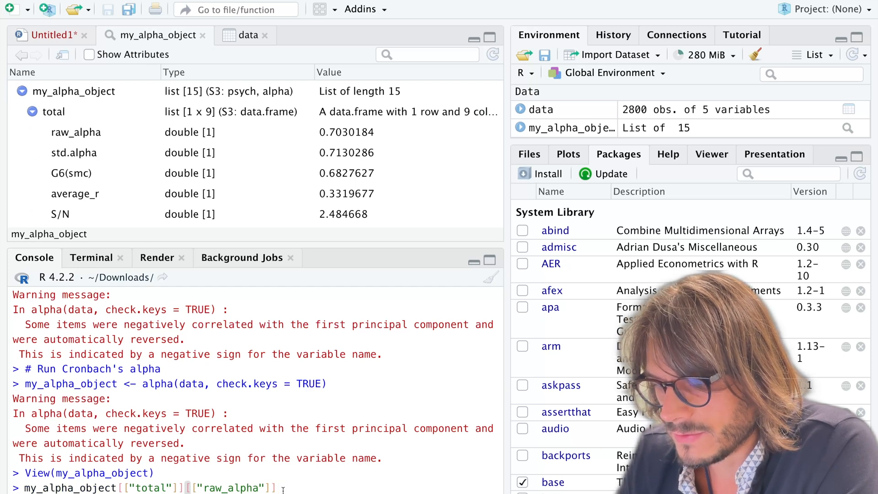
key(enter)
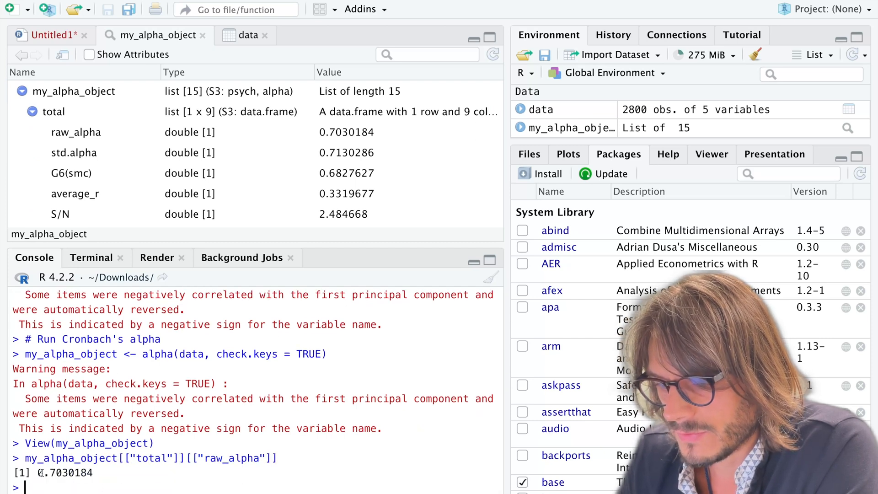
double_click(64, 472)
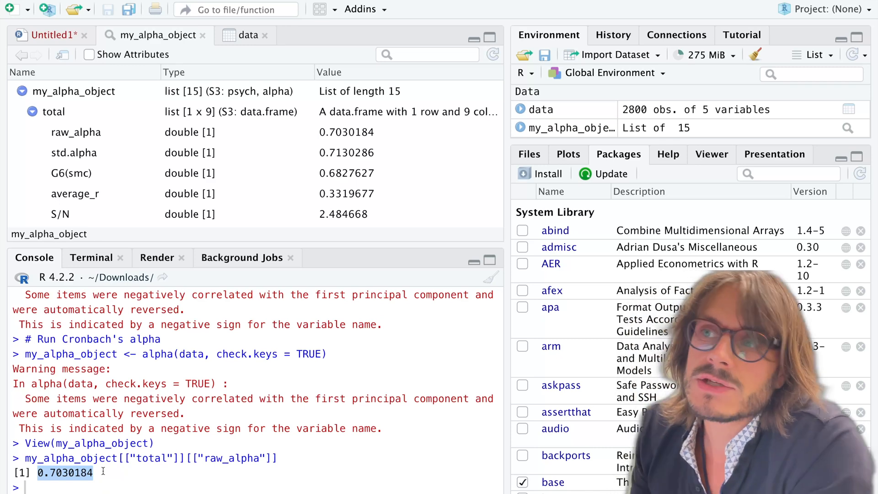